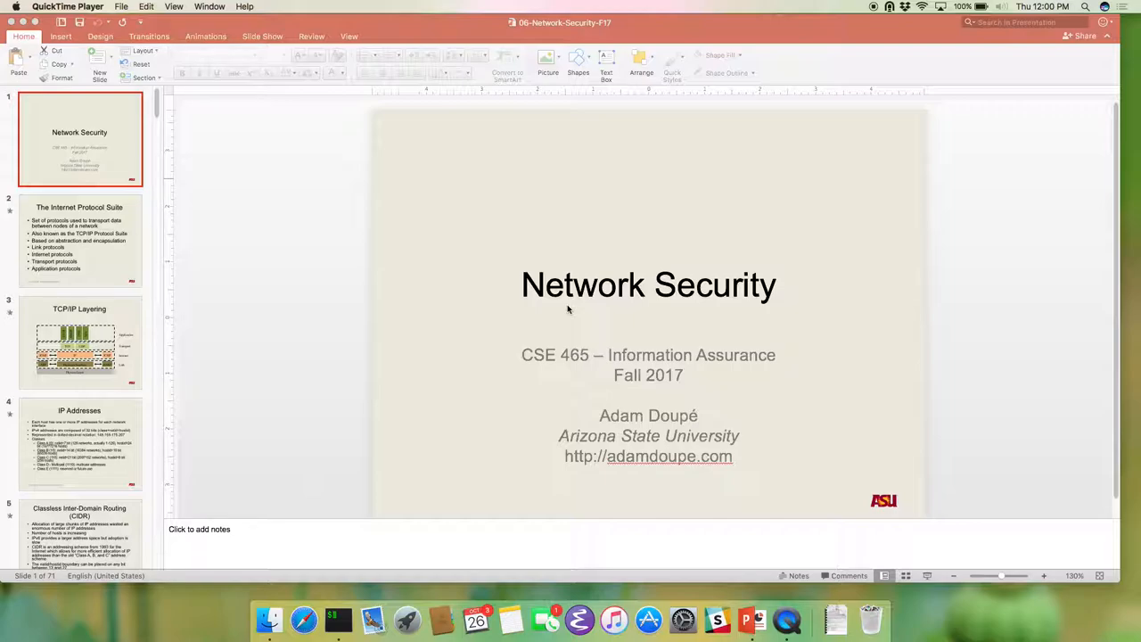
pyautogui.moveTo(884, 532)
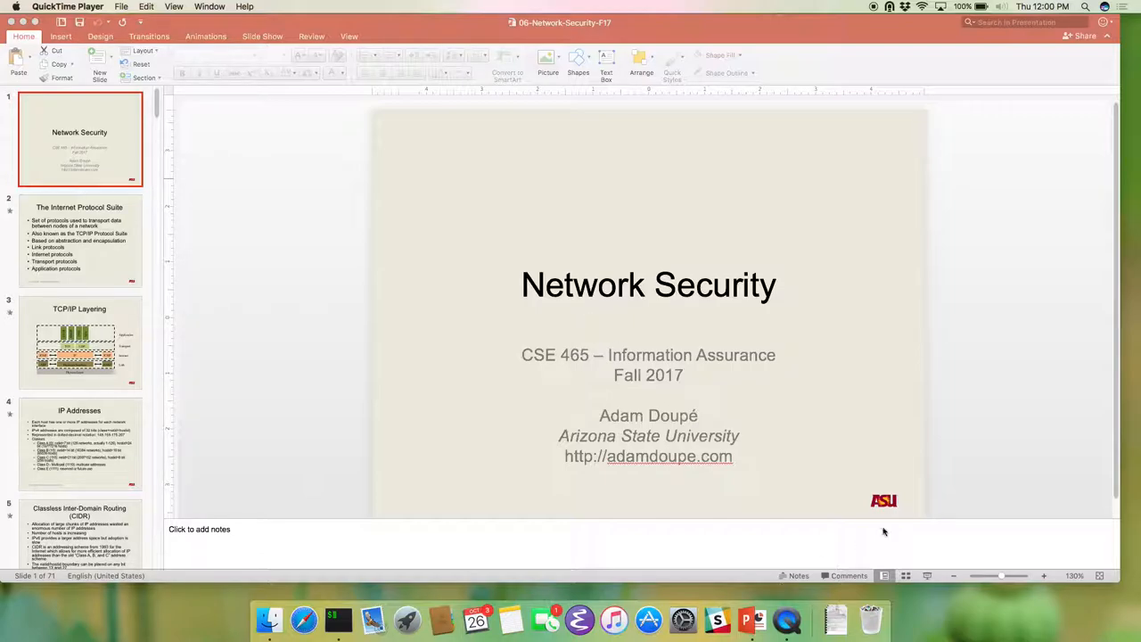
pyautogui.moveTo(966, 587)
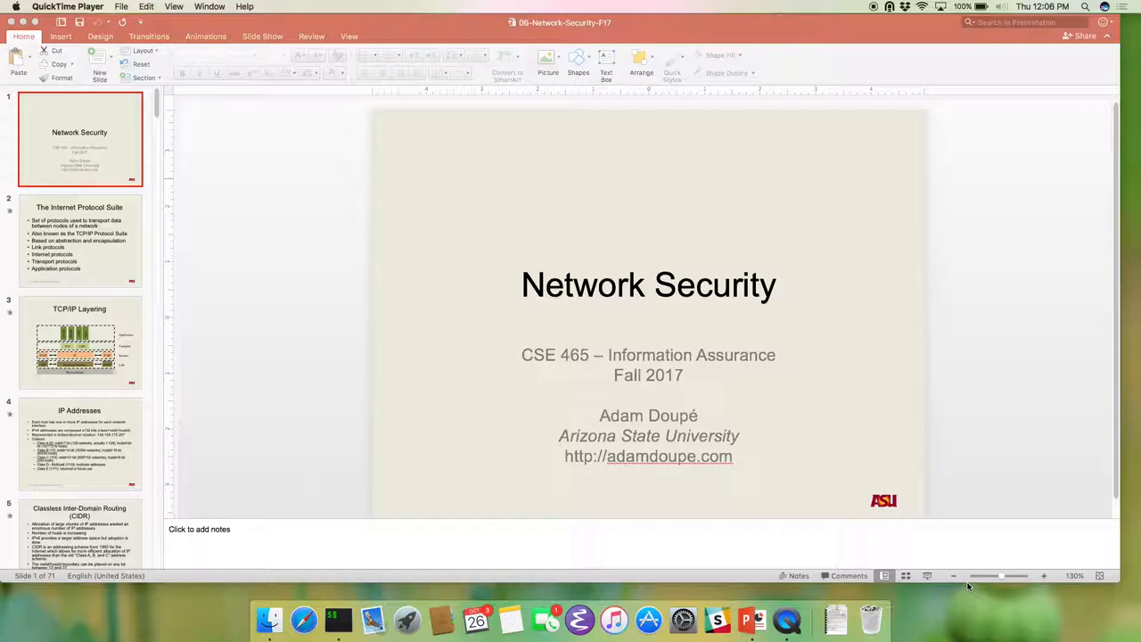
pyautogui.moveTo(944, 591)
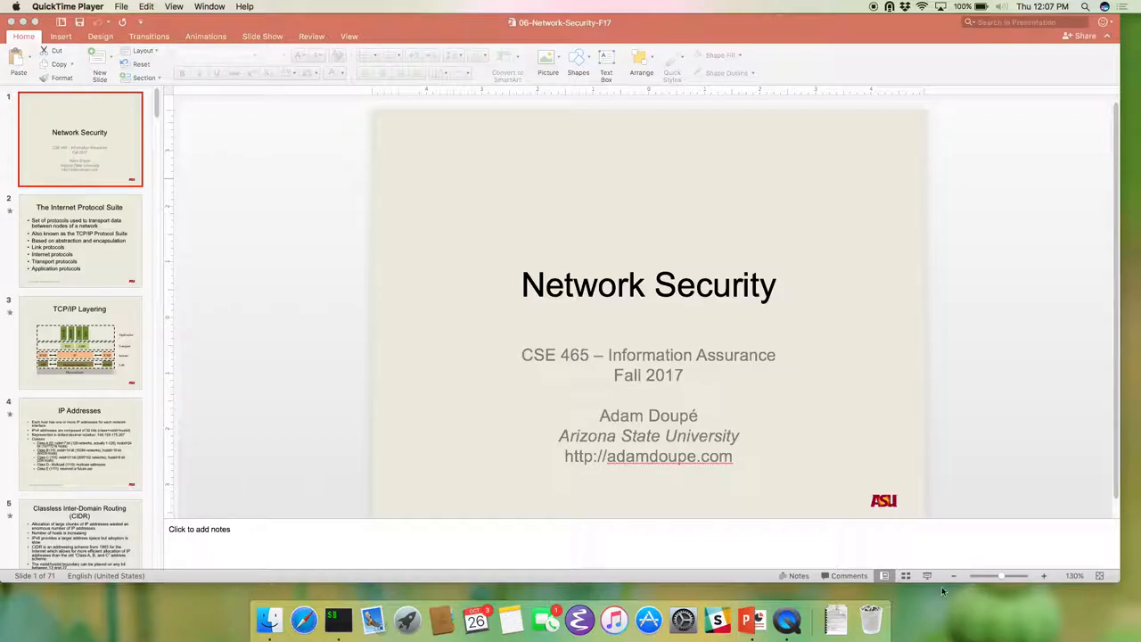
pyautogui.moveTo(524, 291)
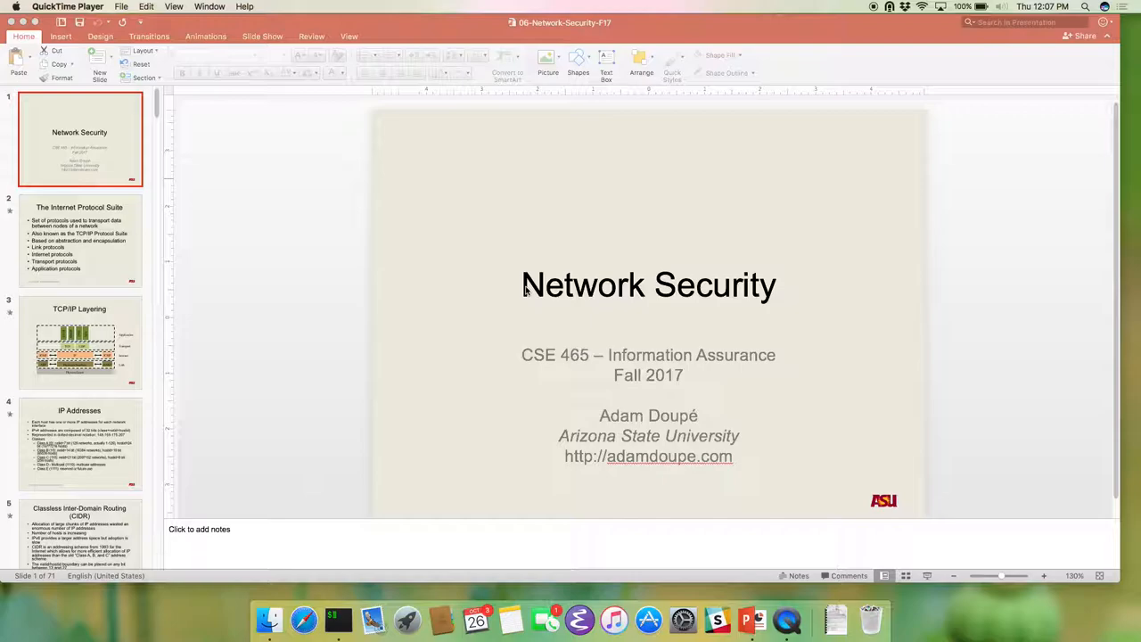